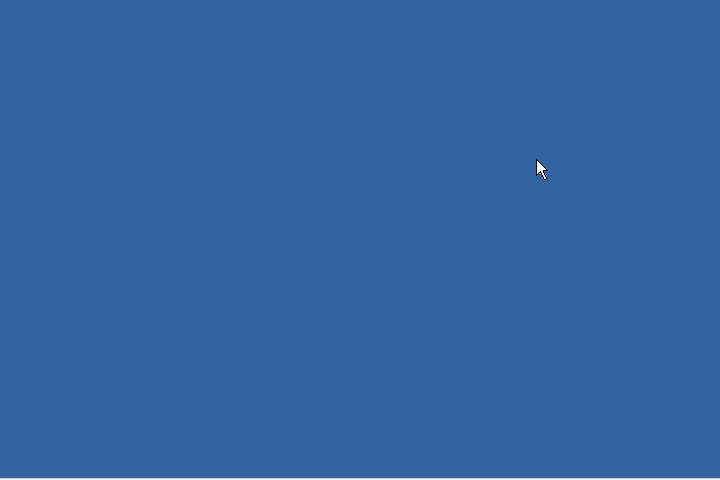
Place the cursor in the create_string.bat script to begin editing the length line
click(28, 466)
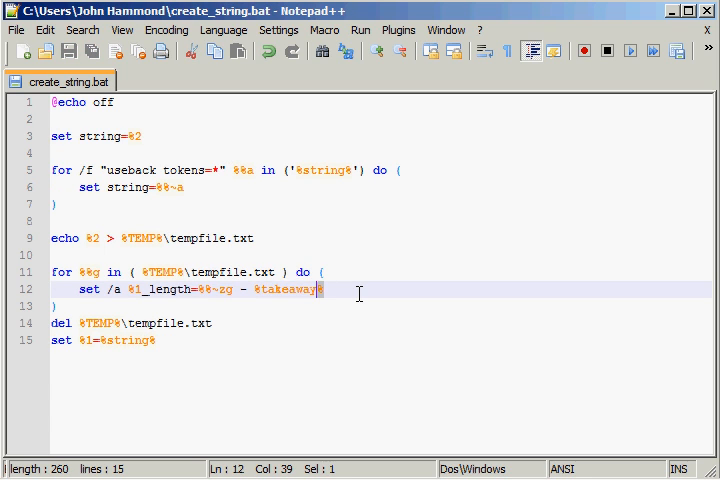
Replace %takeaway% with a fixed 5 in the set /a length line
text(5)
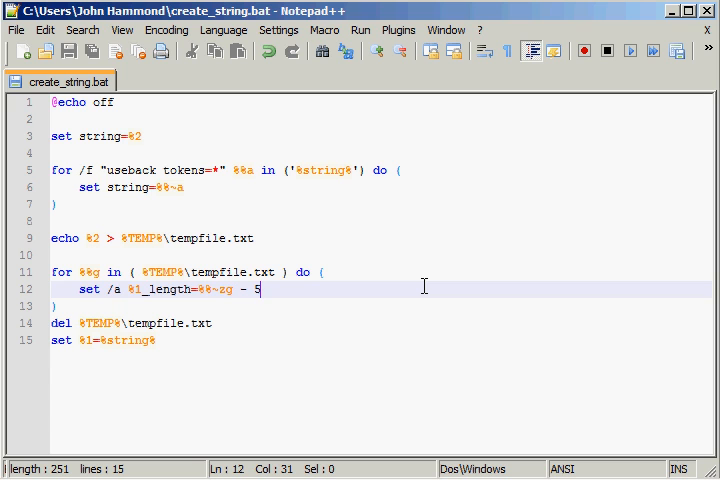
mouse_move(396, 286)
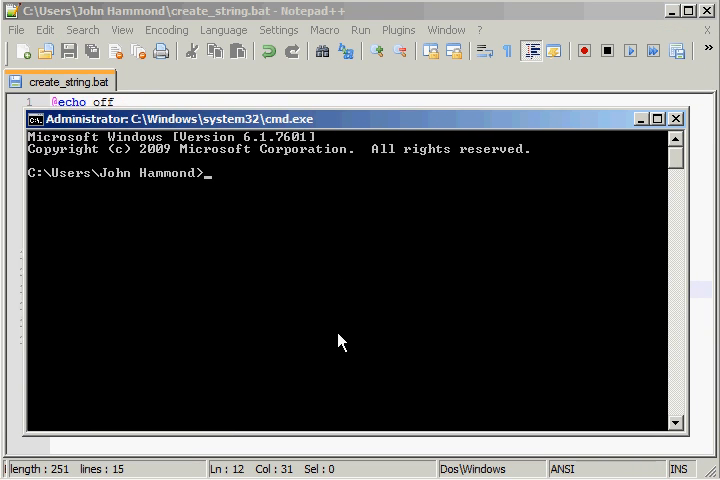
Save the script as build_string.bat (Batch file type) in the home folder
text(create_string)
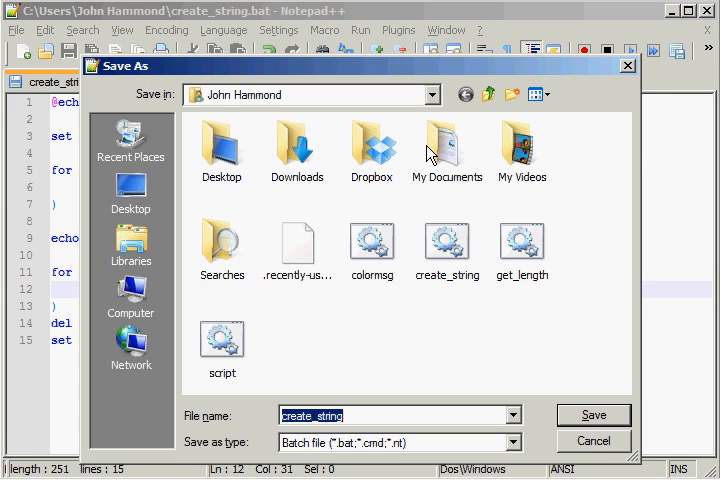
text(build)
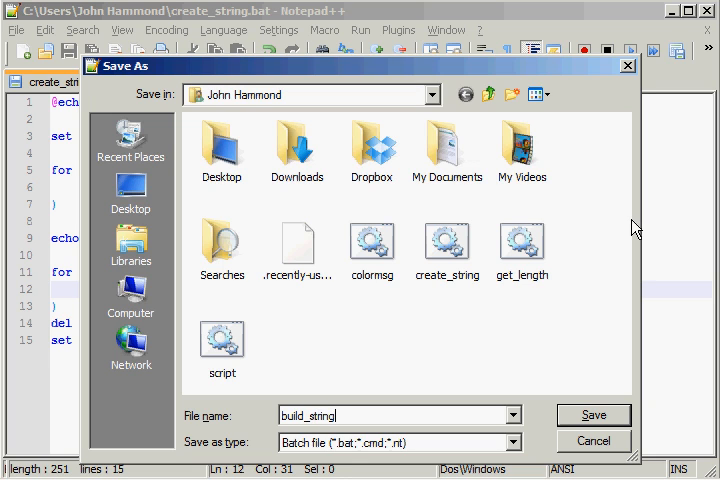
click(592, 414)
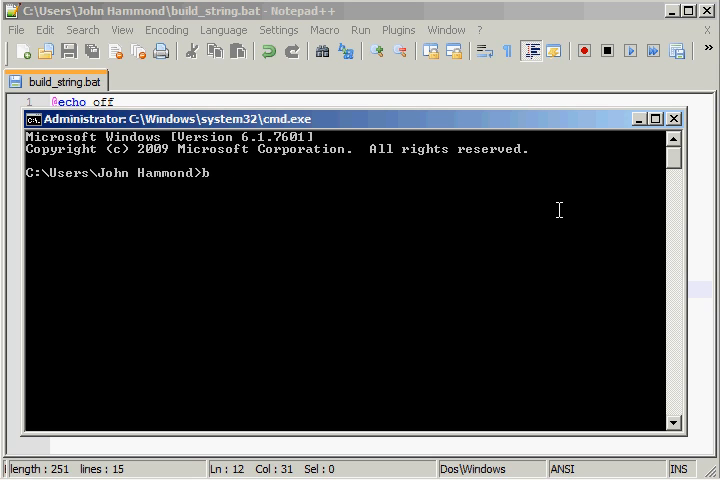
Run build_string.bat variable "This is a lot", then echo %variable% and %variable_length% (13)
text(uild_string.bat)
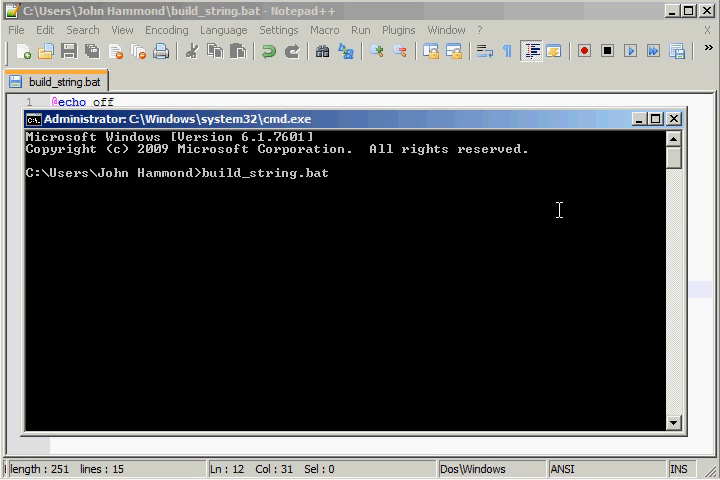
text(variable "This is a lot)
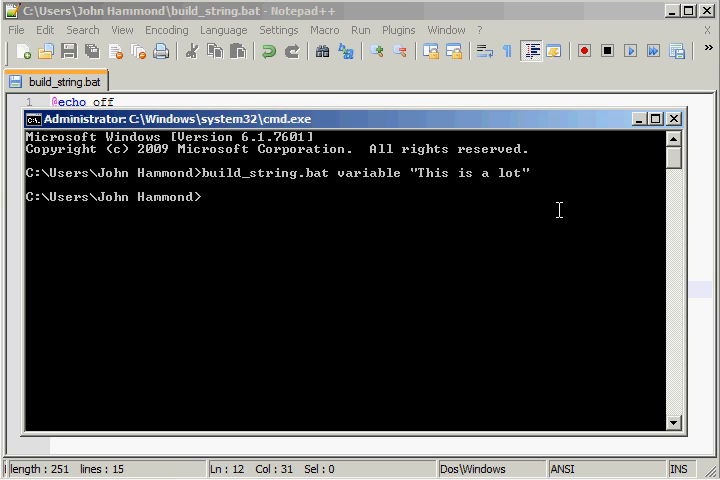
text(echo %va%)
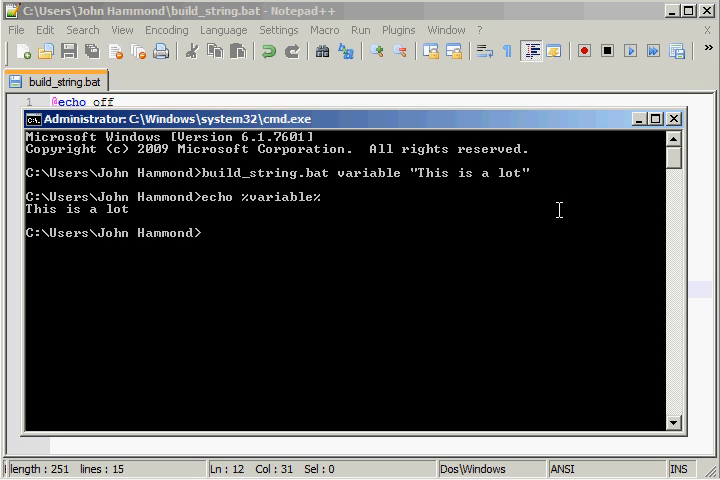
text(e)
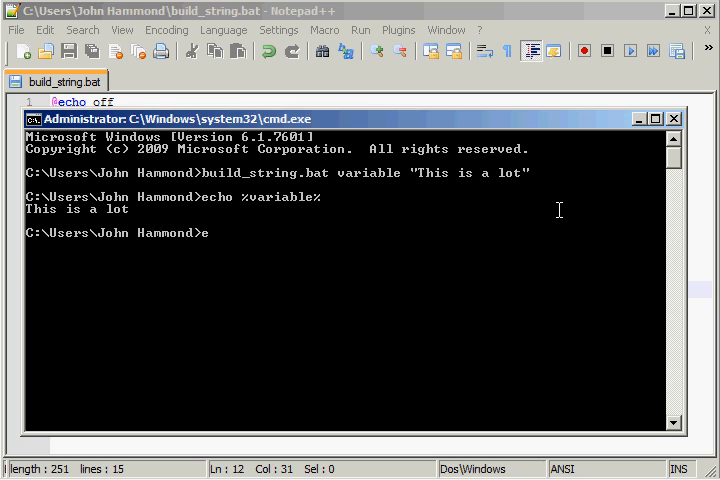
text(cho %%)
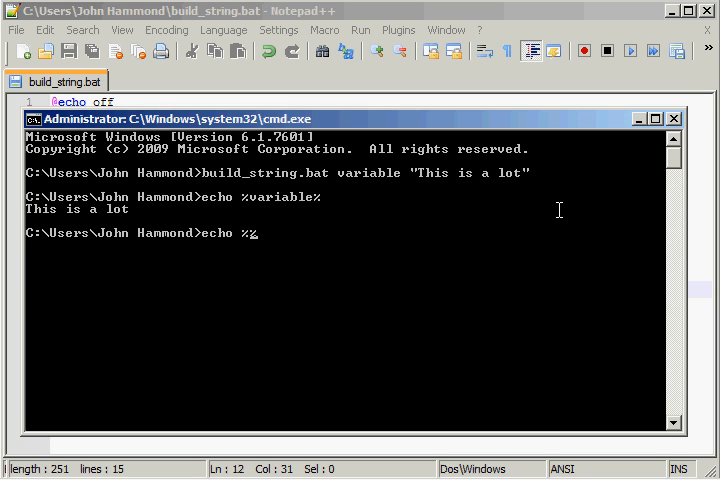
text(variable+)
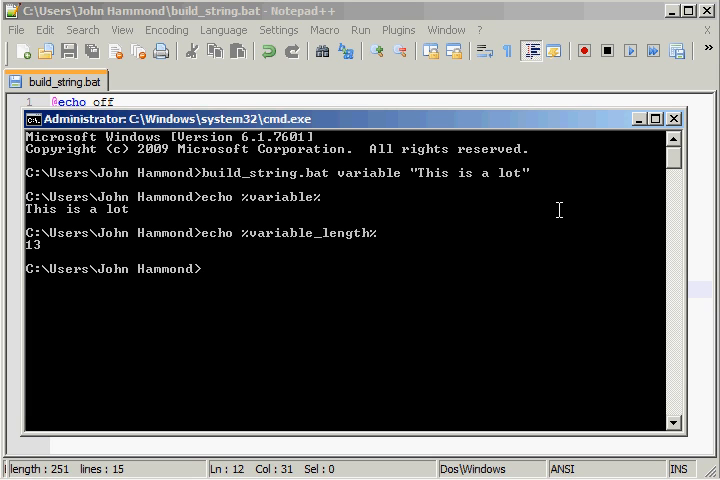
mouse_move(436, 172)
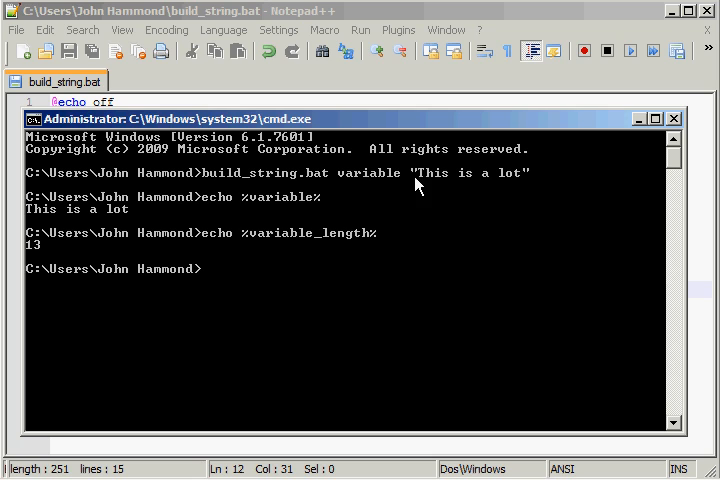
mouse_move(314, 210)
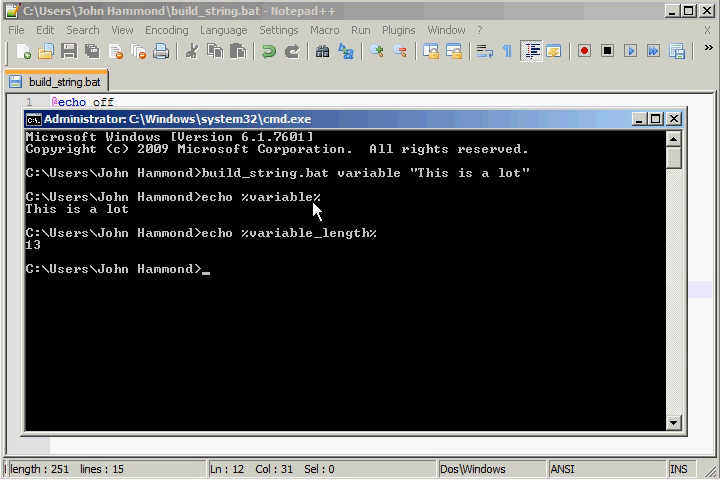
mouse_move(390, 204)
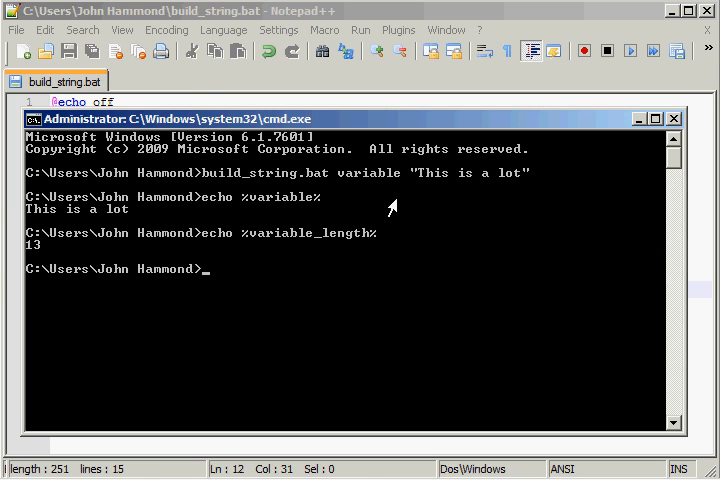
mouse_move(430, 192)
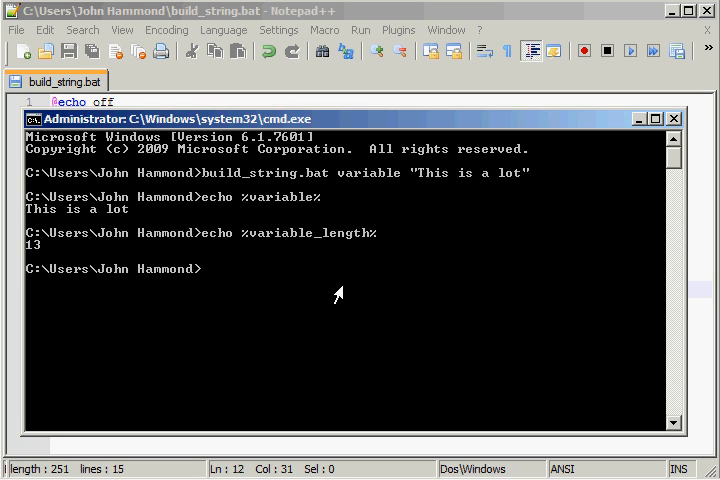
mouse_move(446, 288)
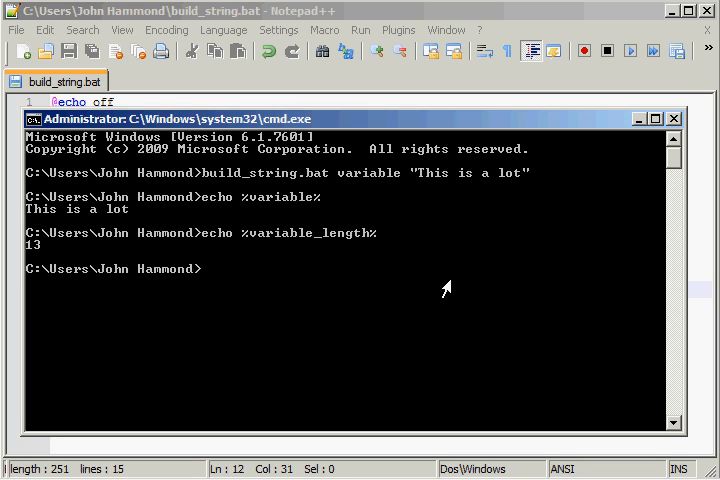
Run build_string one_var WORD, then echo %one_var% (WORD) and %one_var_length% (2)
text(bu)
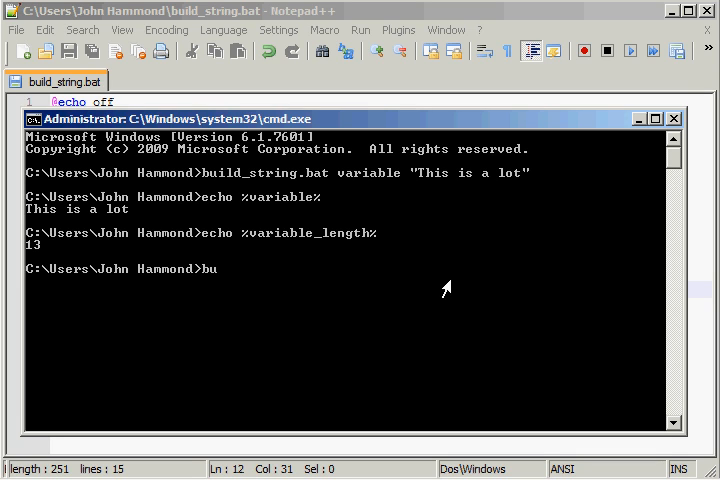
text(ild_string)
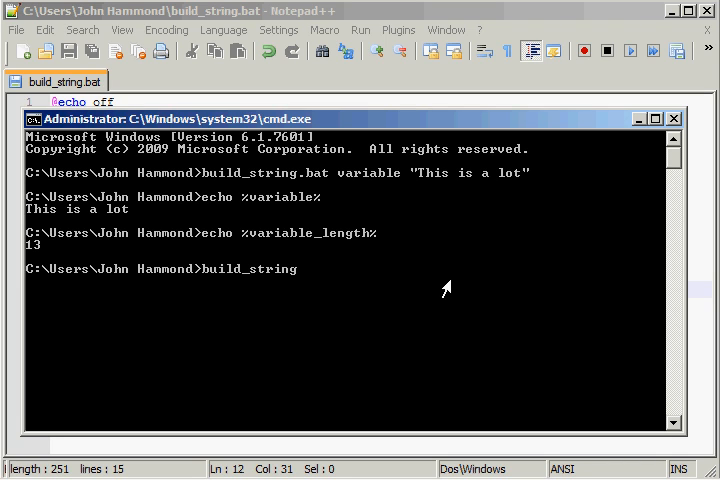
text(one)
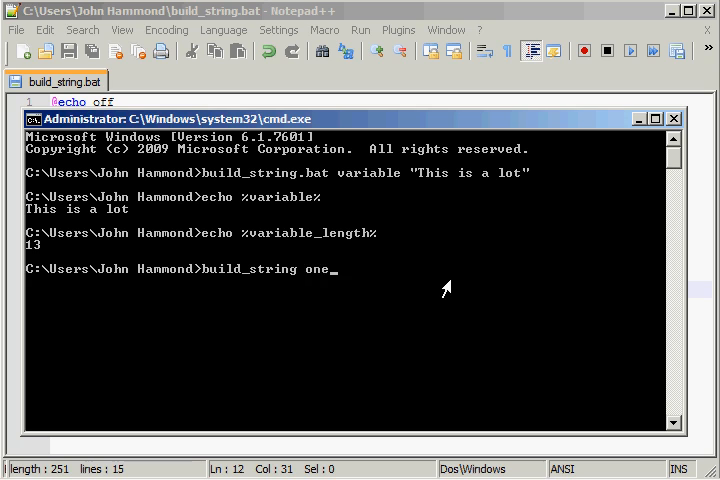
text(_var WORD)
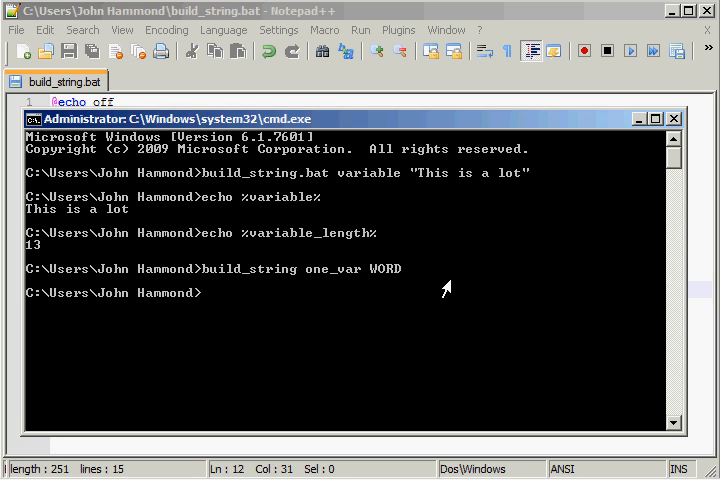
text(echo %o%)
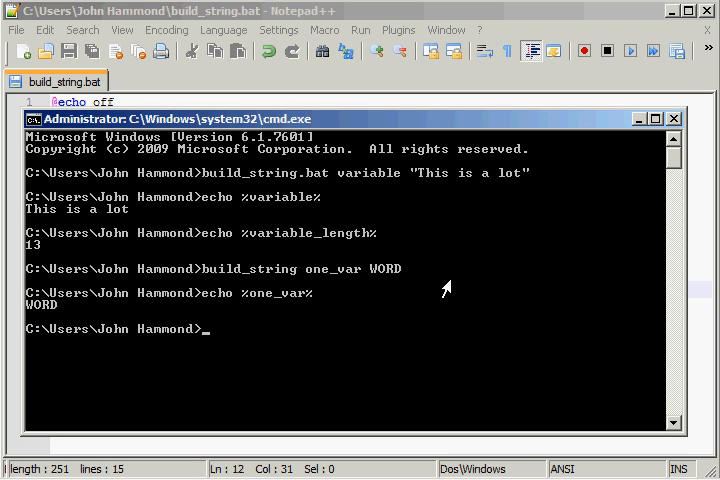
text(echo %o%)
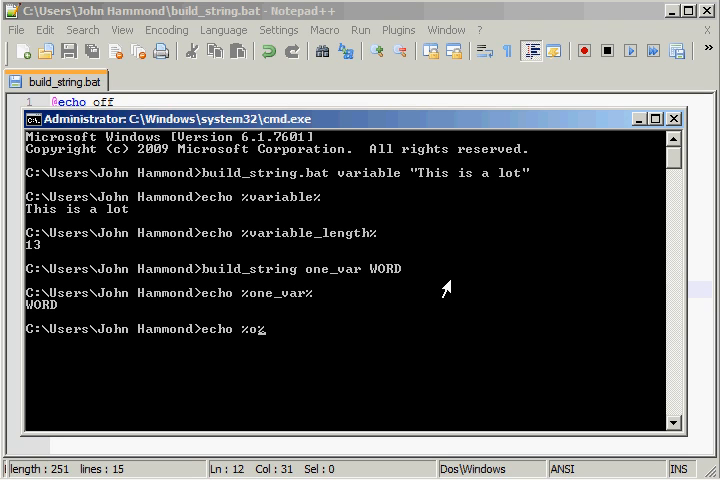
text(_)l)
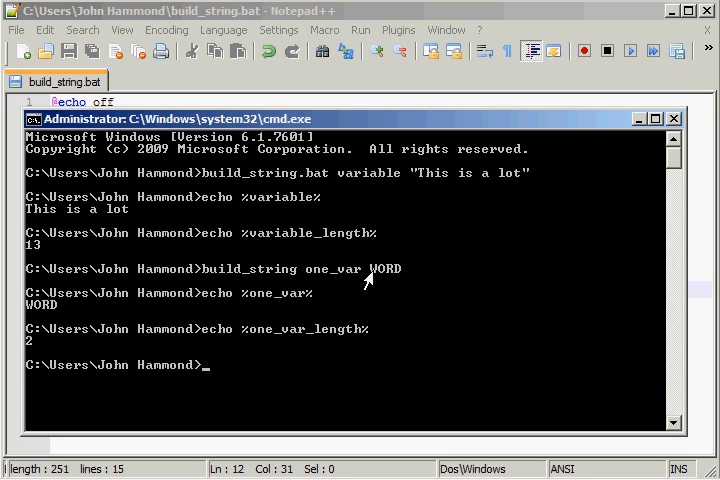
mouse_move(378, 296)
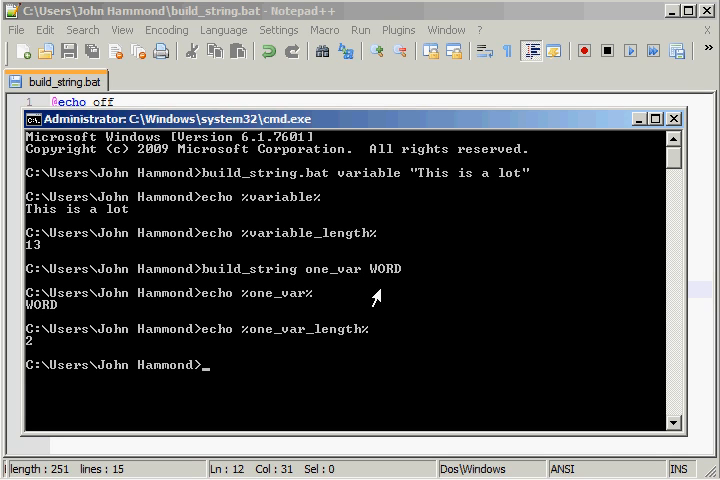
mouse_move(366, 332)
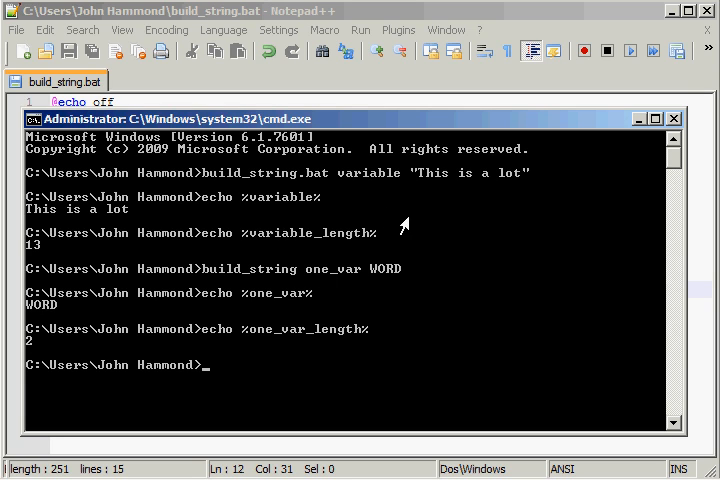
mouse_move(378, 192)
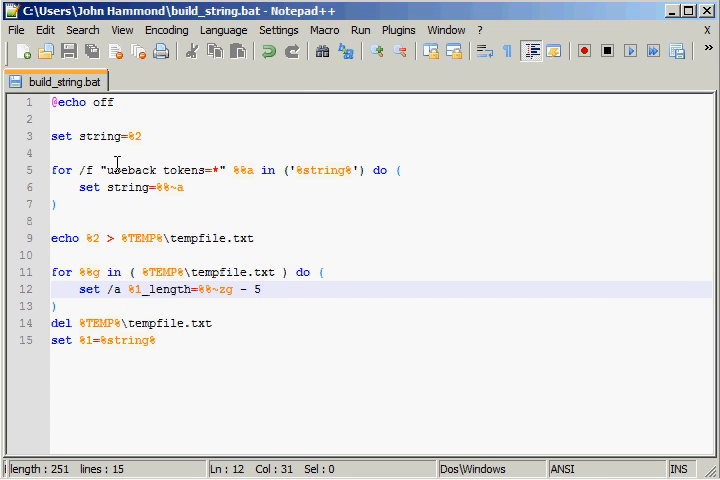
Add 'set /a takeaway=5' and make the length line subtract %takeaway% instead of 5
click(140, 136)
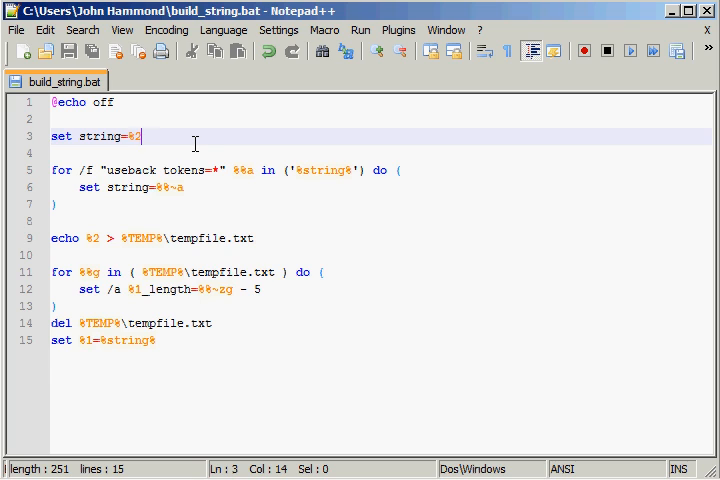
click(264, 288)
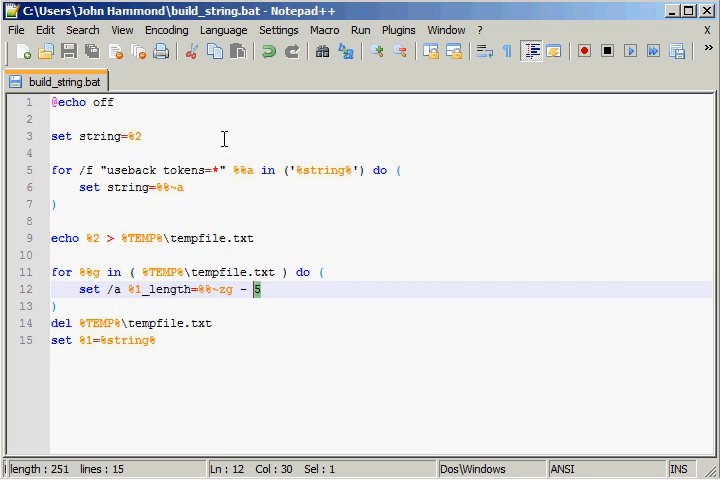
text(set)
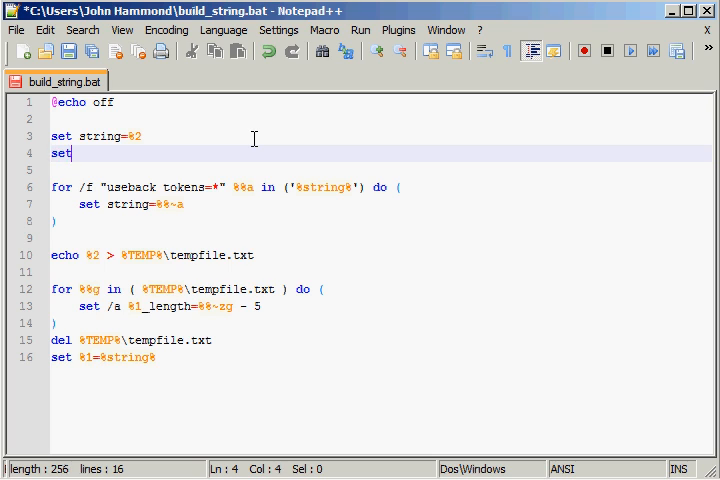
text(/a)
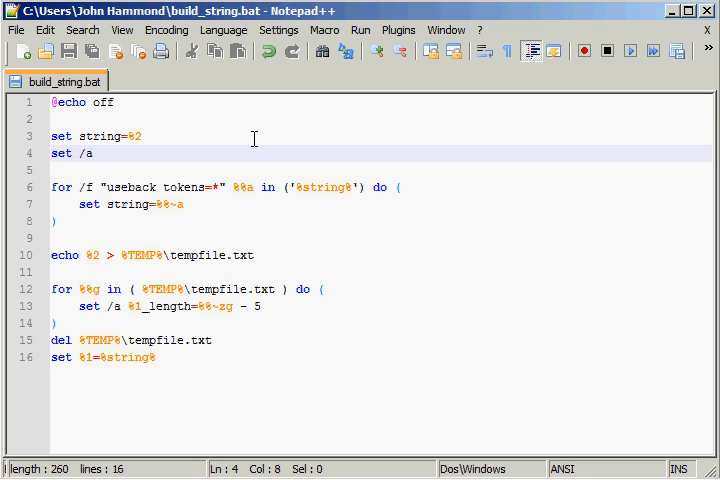
text(takeaway)
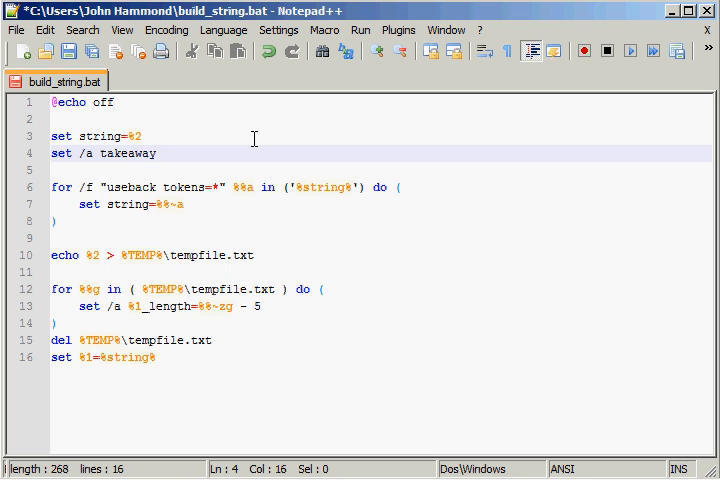
text(=5)
click(380, 306)
text(%%)
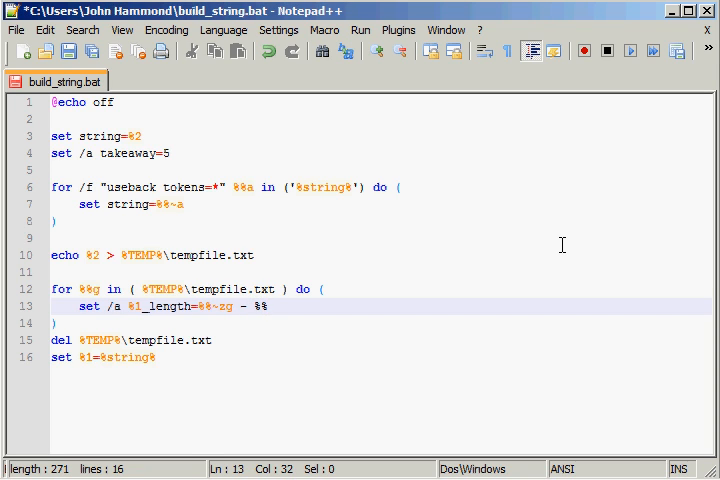
text(takeaway%)
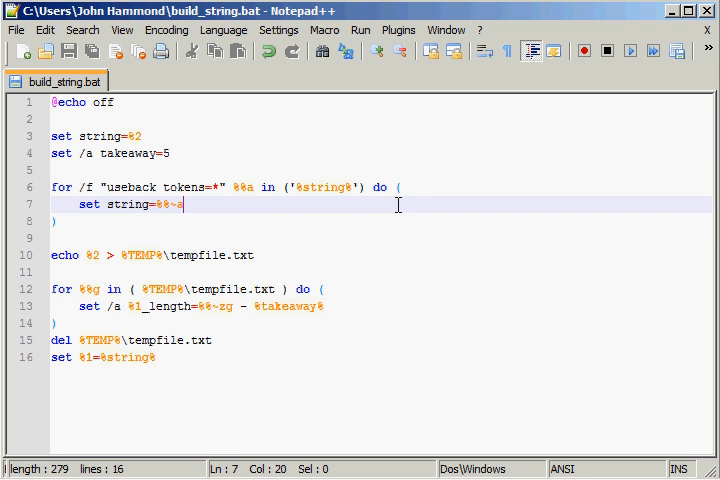
mouse_move(76, 196)
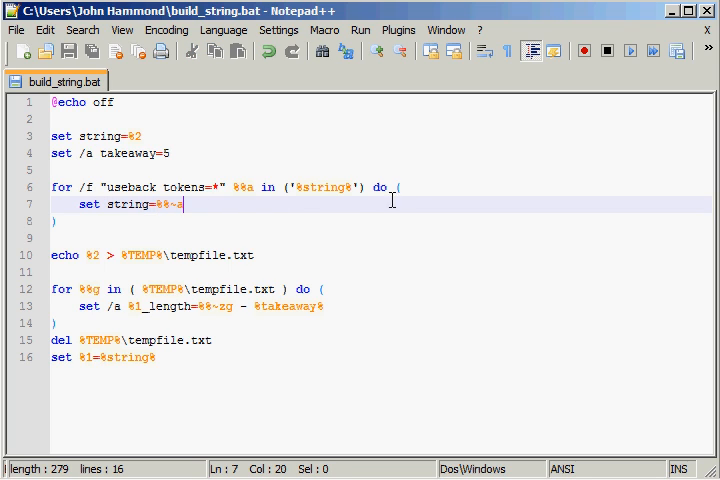
mouse_move(418, 188)
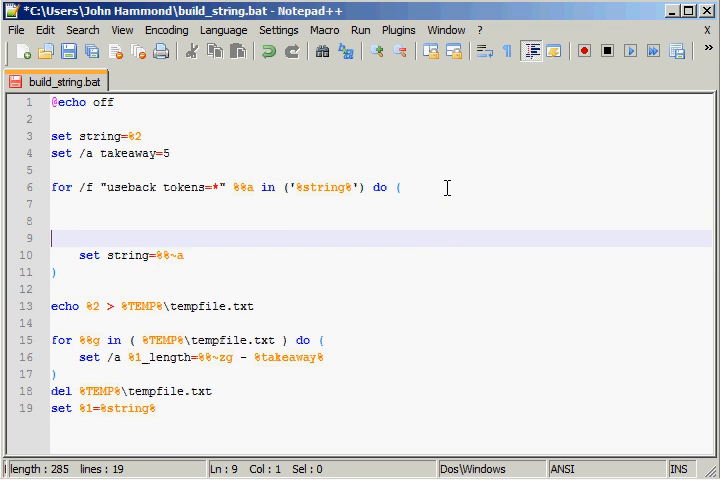
Inside the for loop, add 'if %string% equ %%~a (' with 'set /a takeaway=3' and closing parenthesis
text(if)
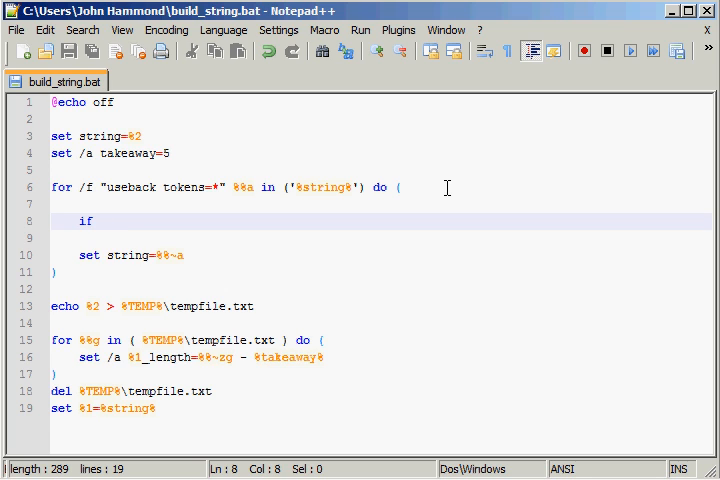
text(%stri%)
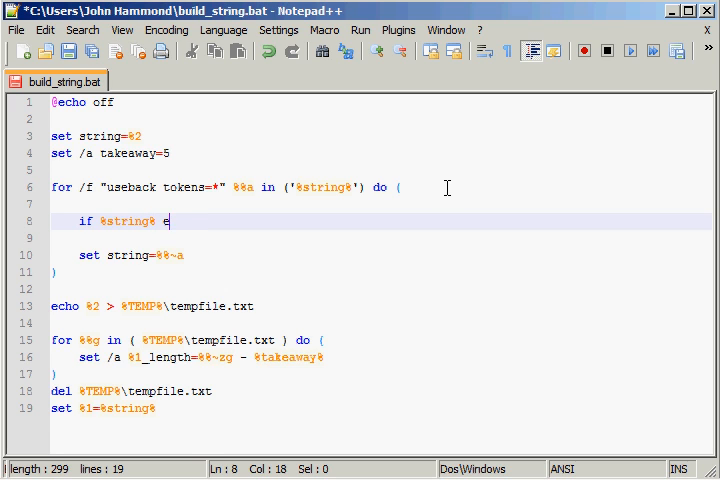
text(qu %%)
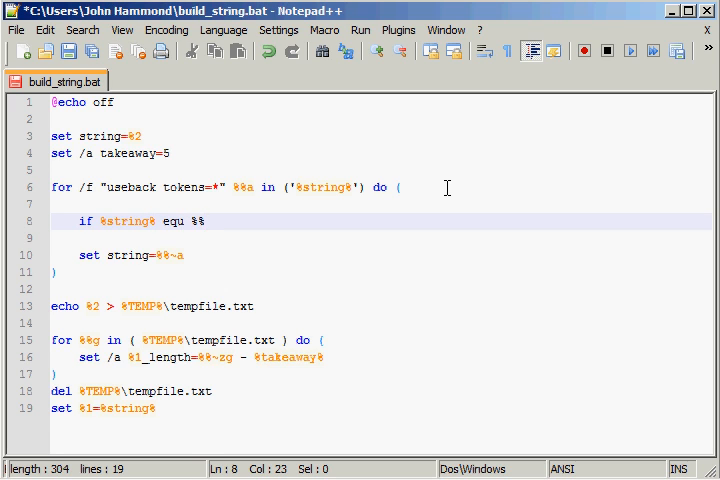
text(~a ()
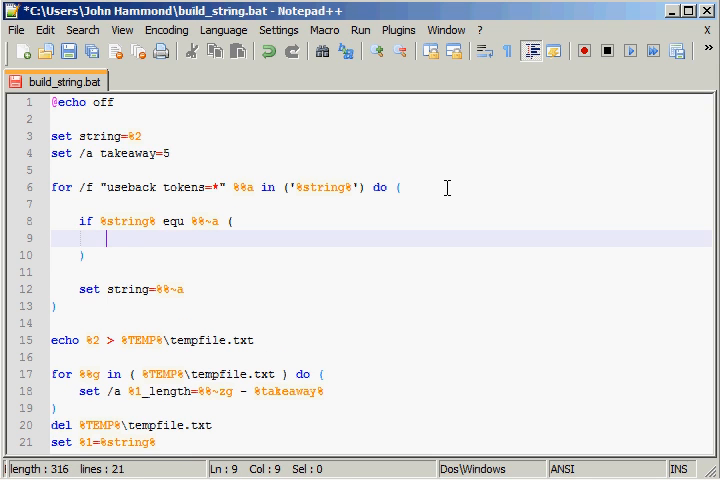
text(set /a tal)
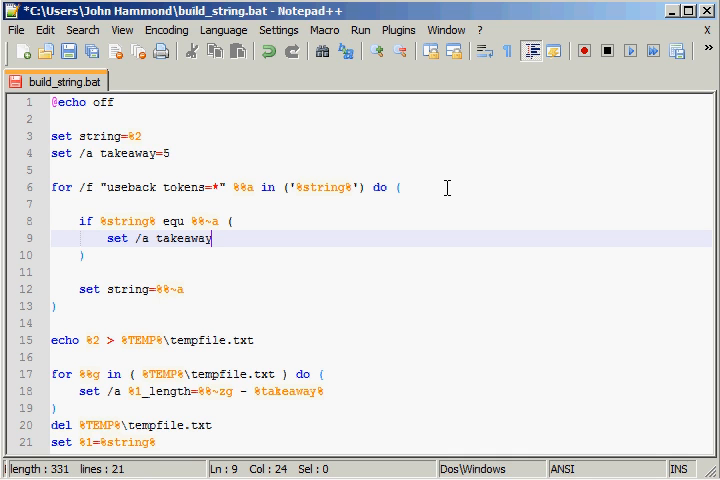
text(3)
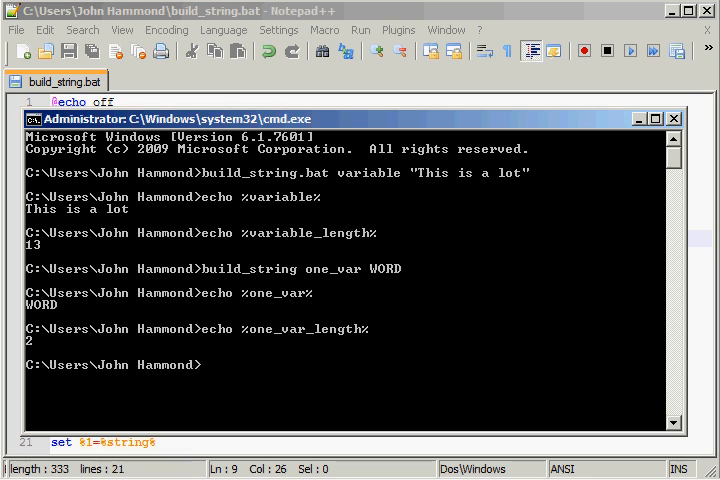
Run 'build_string more PIE' in cmd, then enter 'echo %more%'
text(buld)
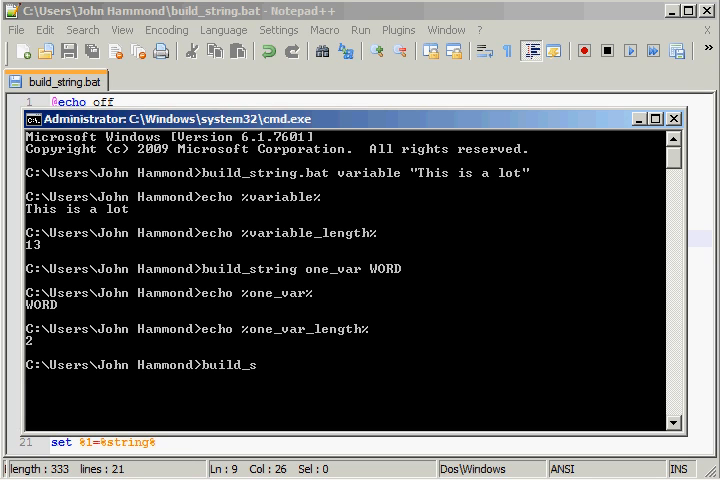
text(tring)
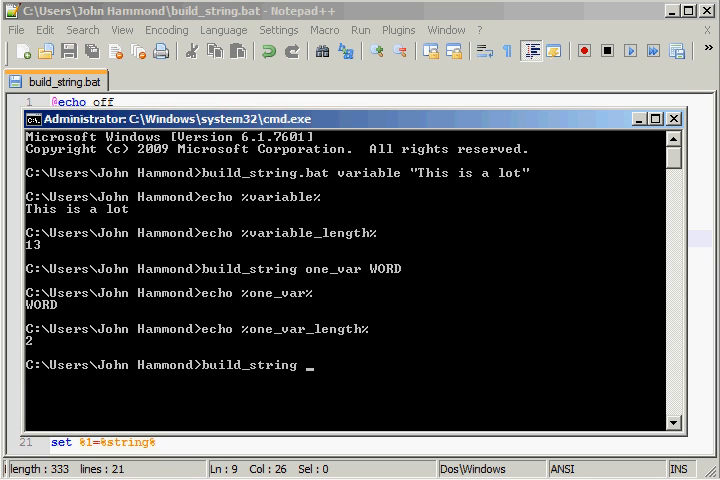
text(more)
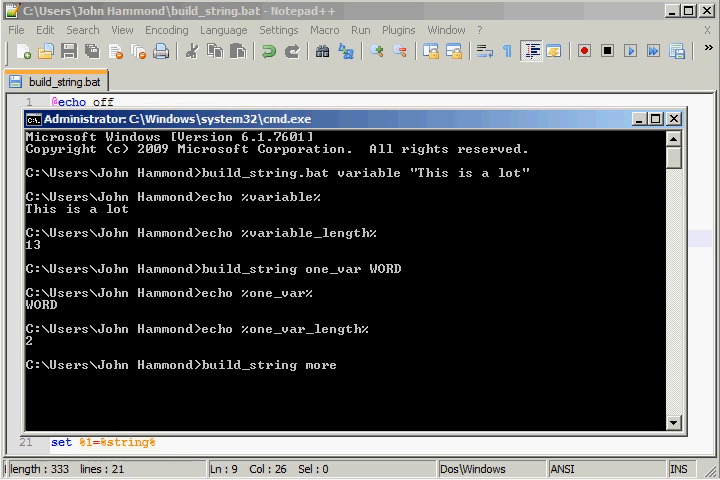
text(PIE)
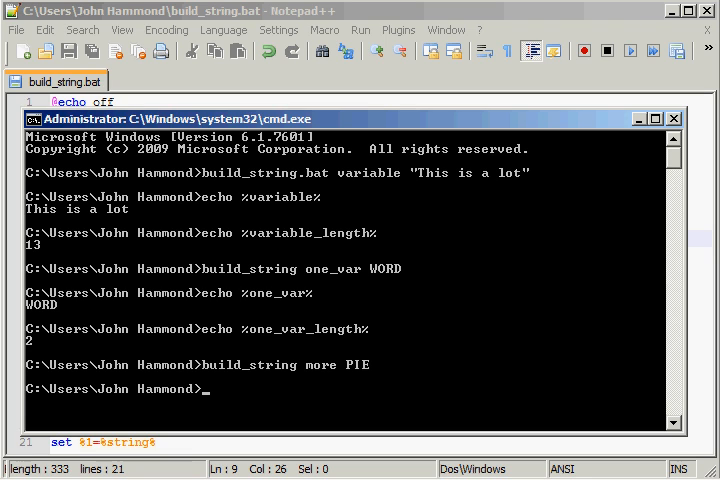
text(echo %)
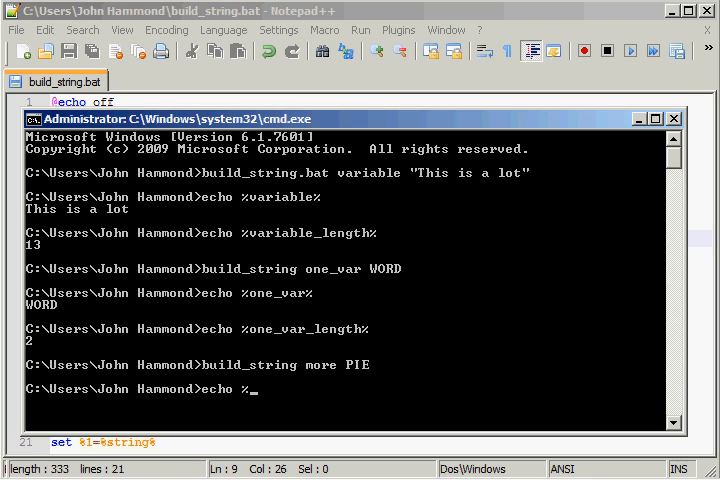
text(more%)
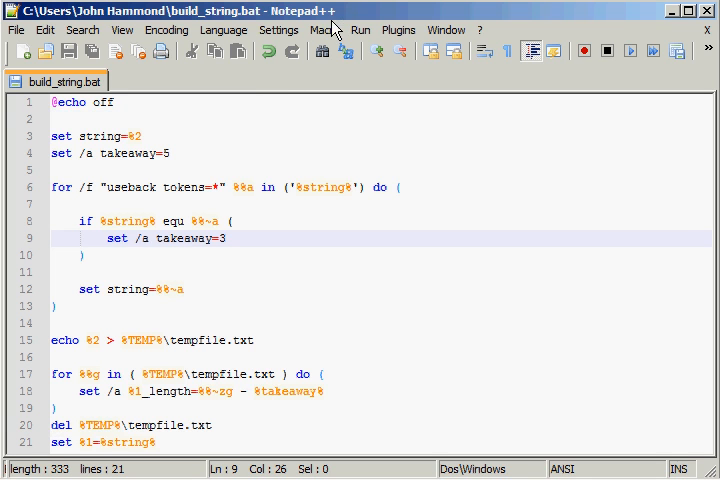
mouse_move(324, 208)
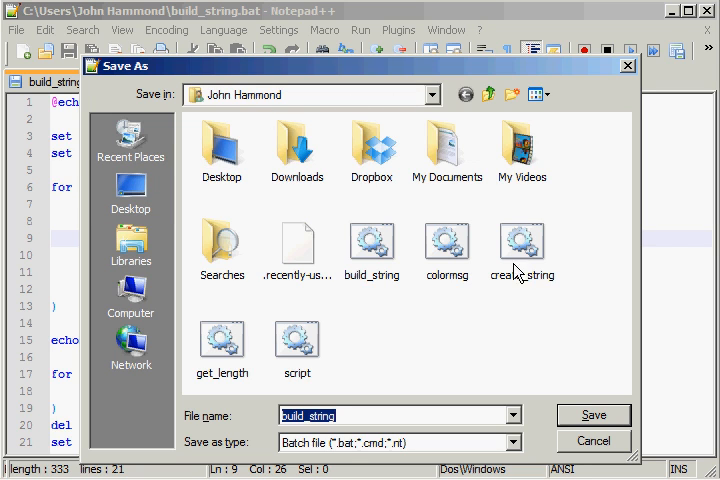
Save the edited script as create_string.bat in the John Hammond folder
click(520, 244)
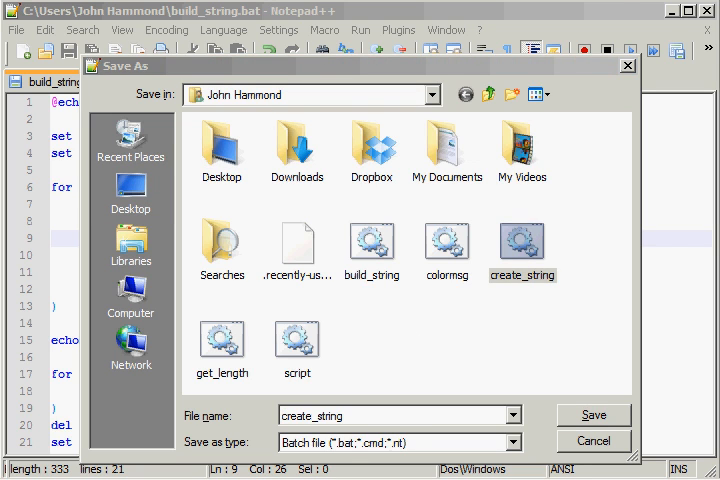
click(592, 416)
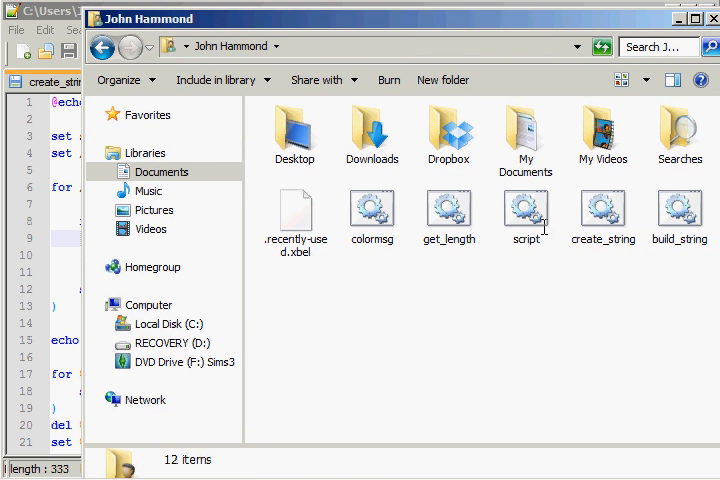
Navigate the Explorer address bar toward C:\Windows\System32 to place create_string there
click(604, 210)
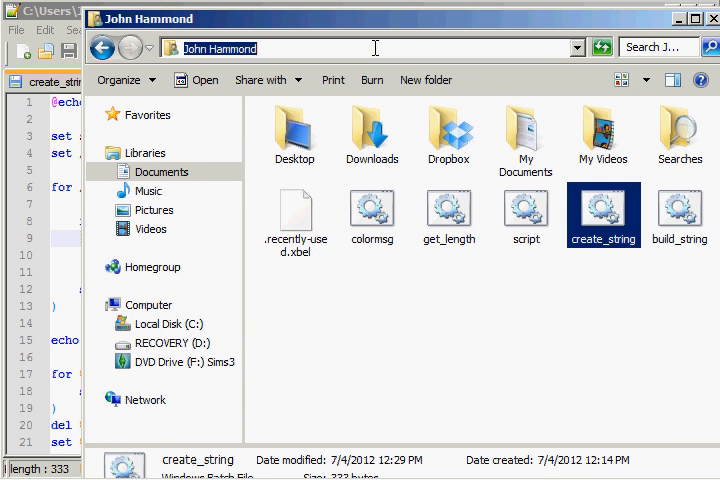
text(c:)
text(create)
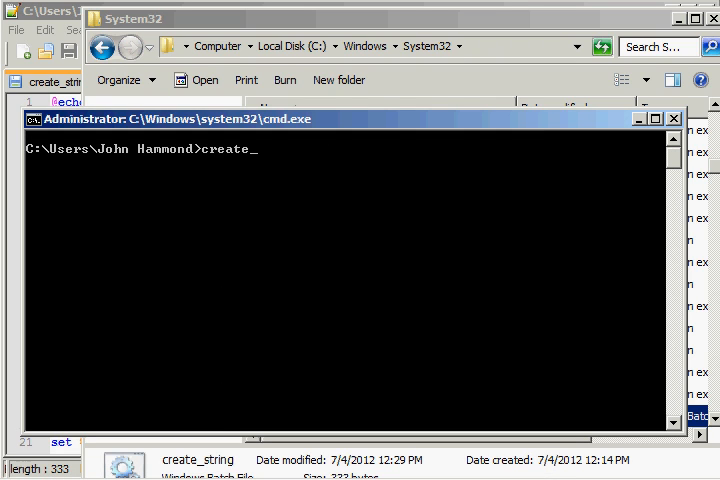
Run 'create_string var MOREWORD' to store MOREWORD in var
text(string)
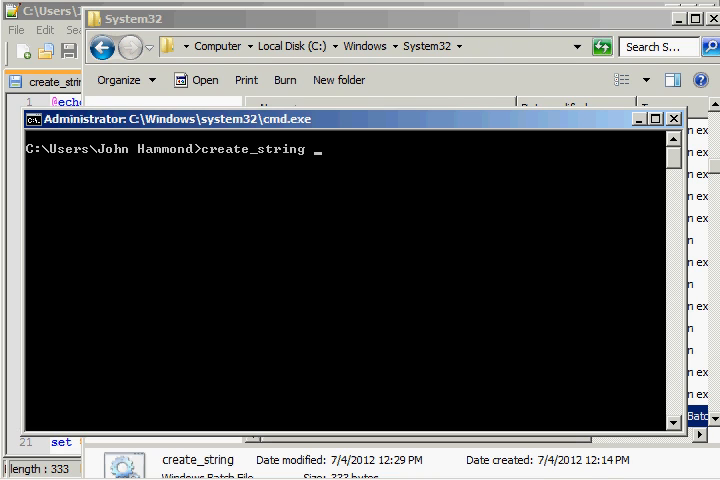
text(VAR)
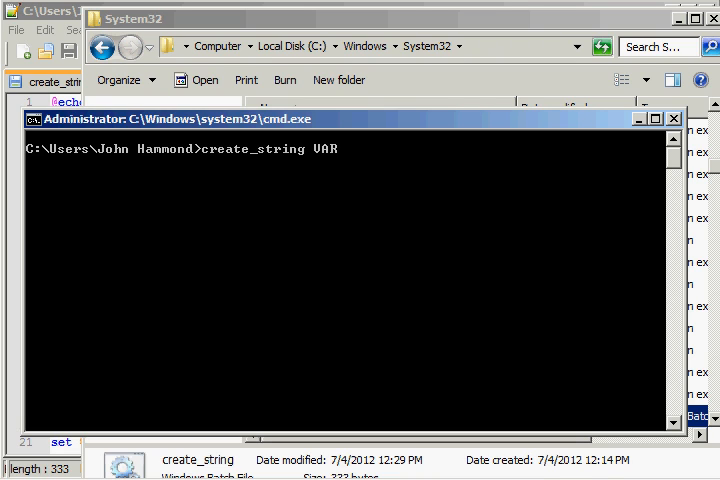
text(var)
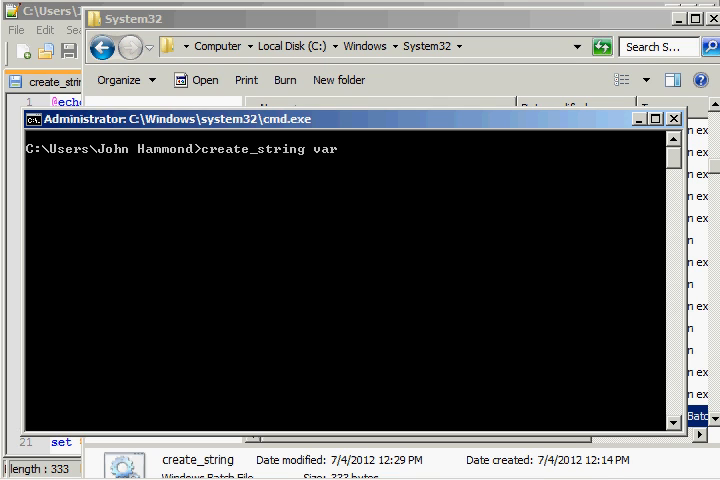
text(MOREWORD)
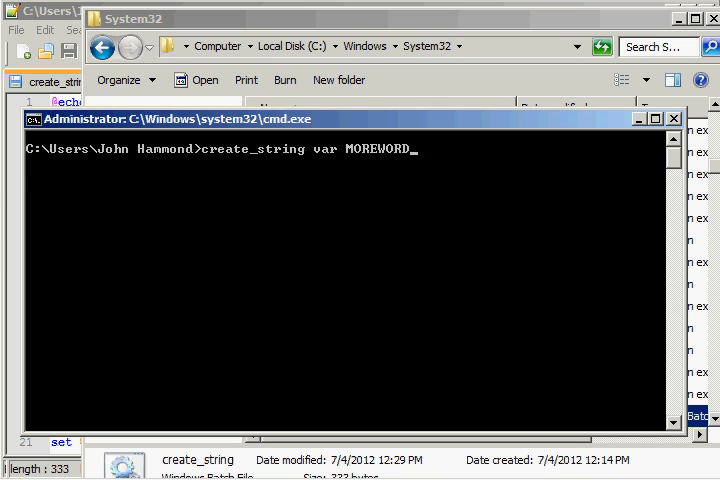
Echo %var% showing MOREWORD and %var_length% showing 8
text(echo %v%)
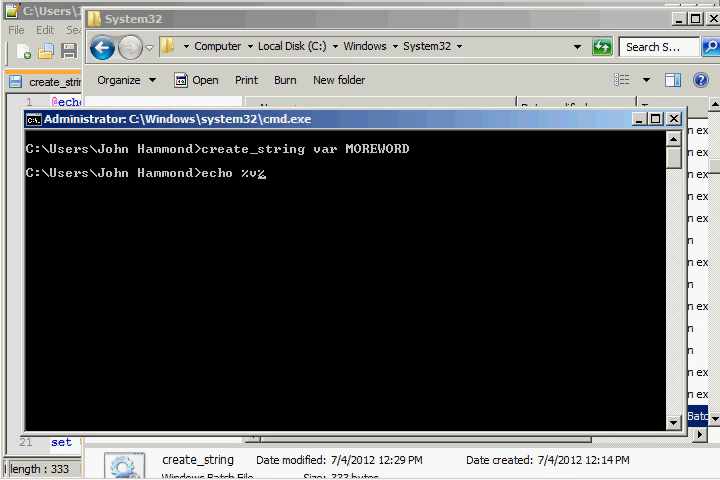
text(echo %var_length%)
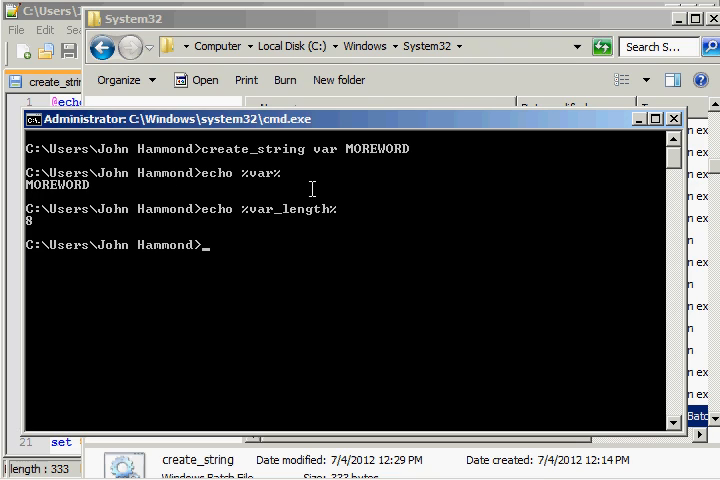
mouse_move(420, 256)
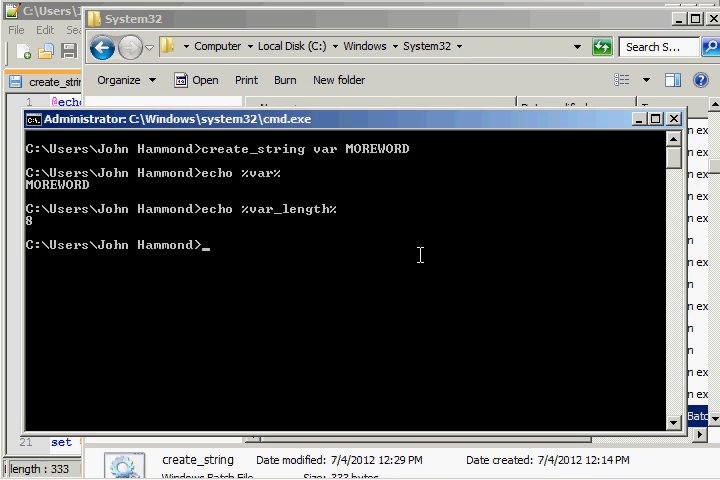